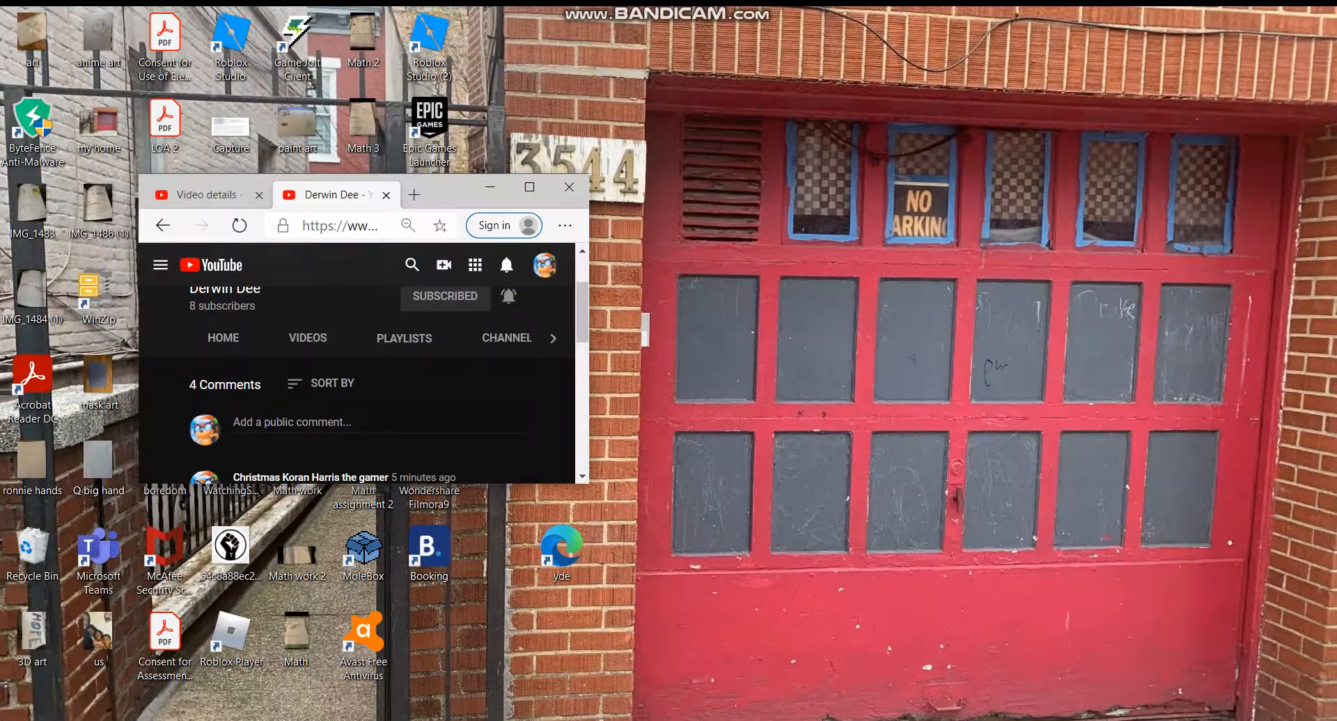
Step: Minimize the browser so the Microsoft Store Home page is in view
click(569, 187)
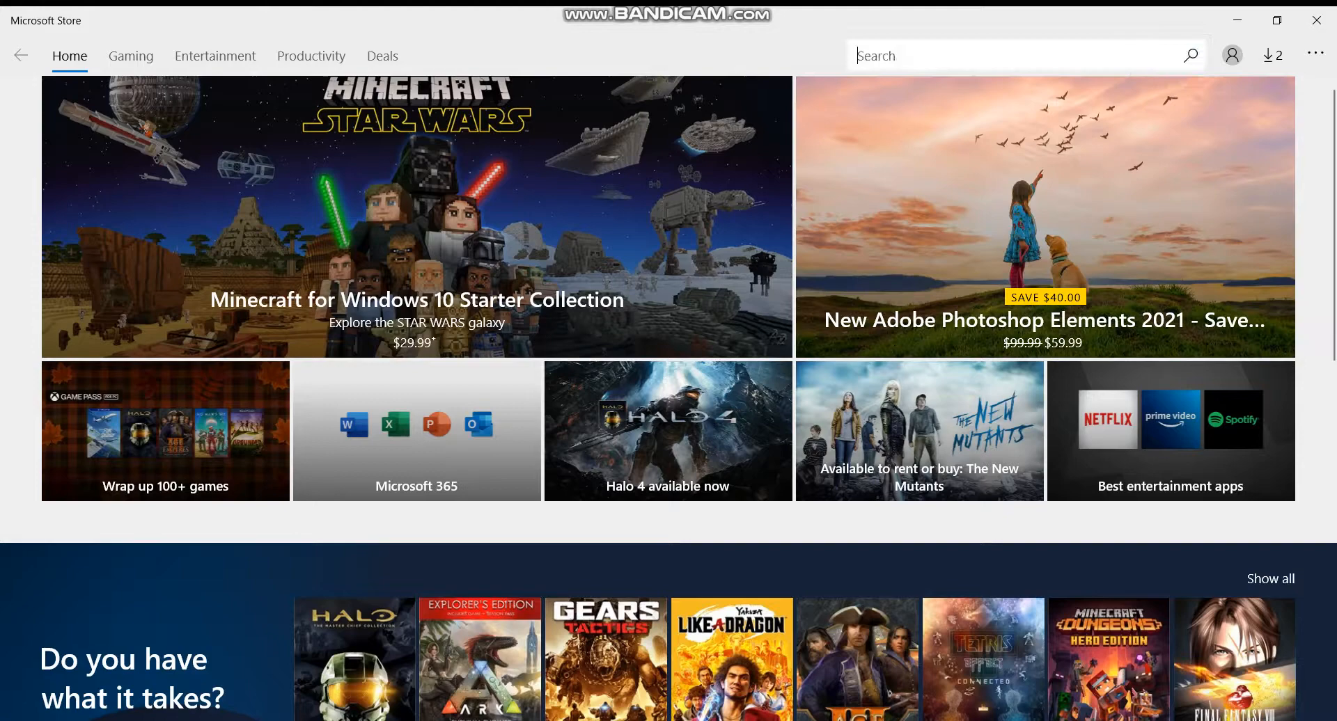
Step: Search 'scree' and open the Screen Recorder Lite app page to install it
text(scree)
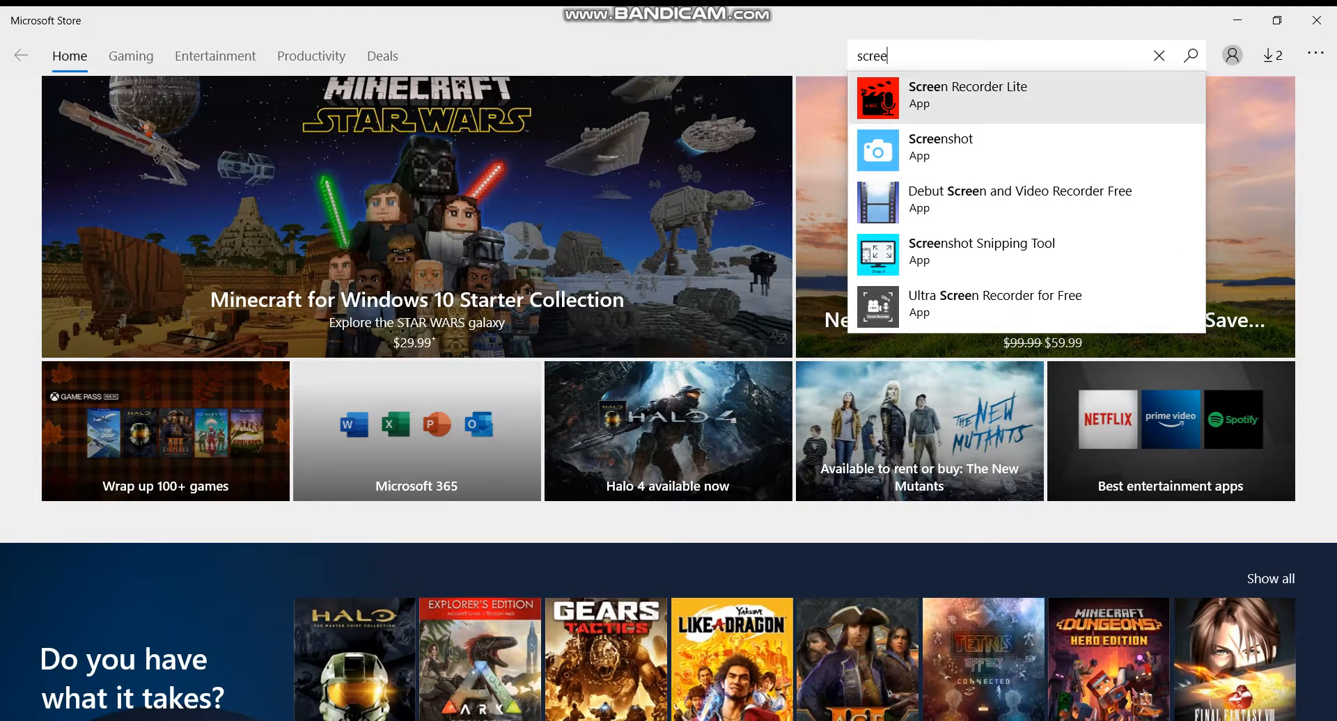
click(980, 96)
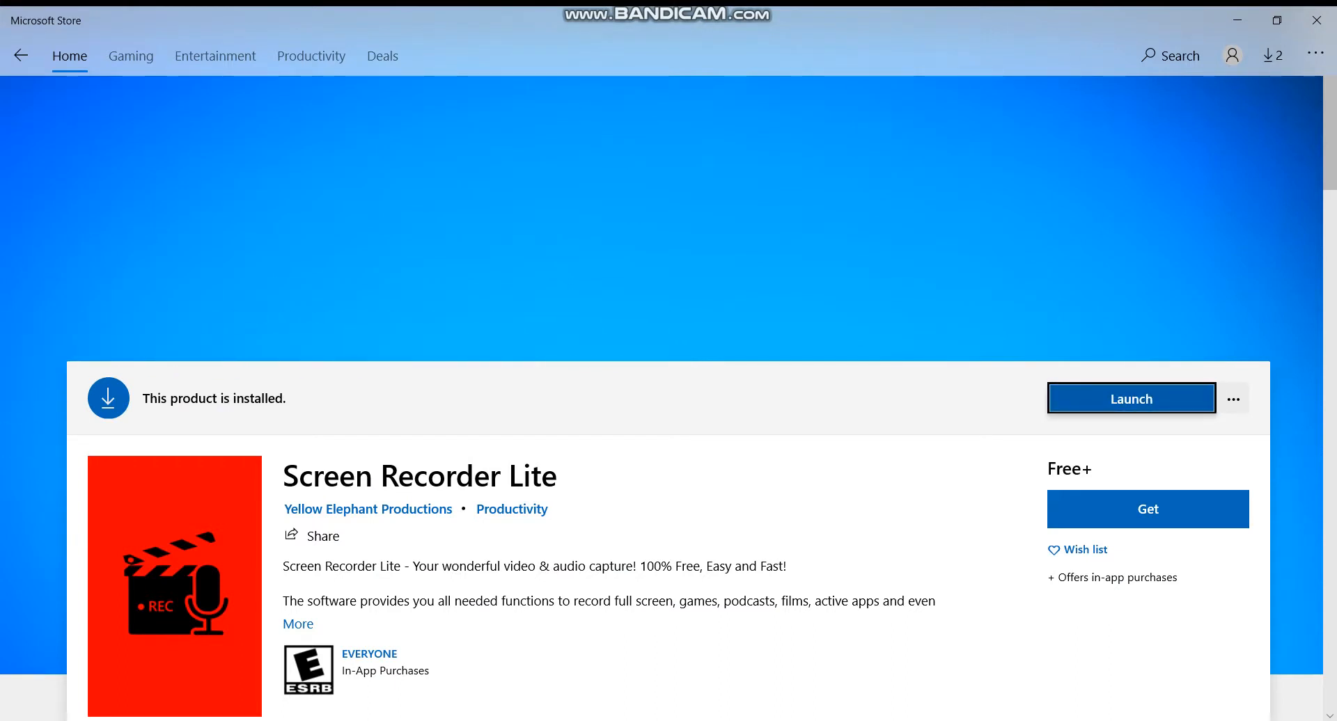
Step: Close the Microsoft Store window after Screen Recorder Lite is installed
click(1132, 398)
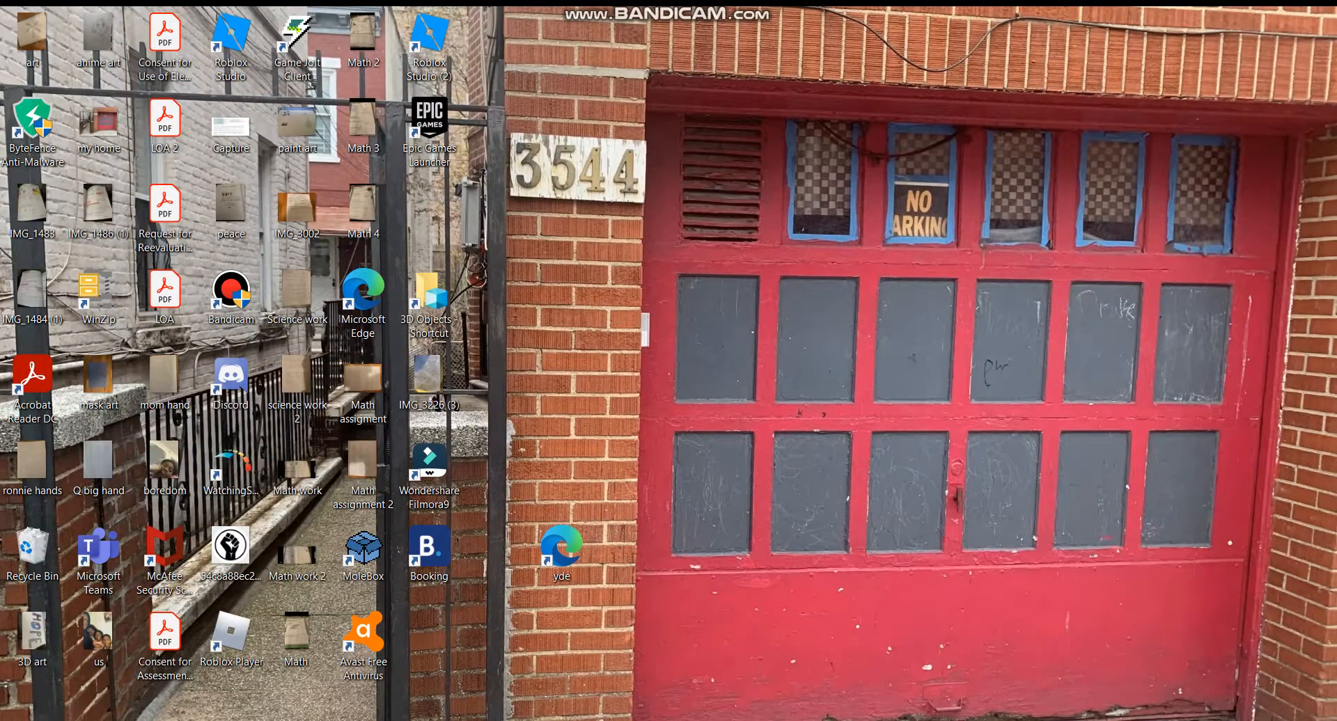
Step: Scroll the Start menu app list down to reach Screen Recorder Lite and launch it
click(22, 702)
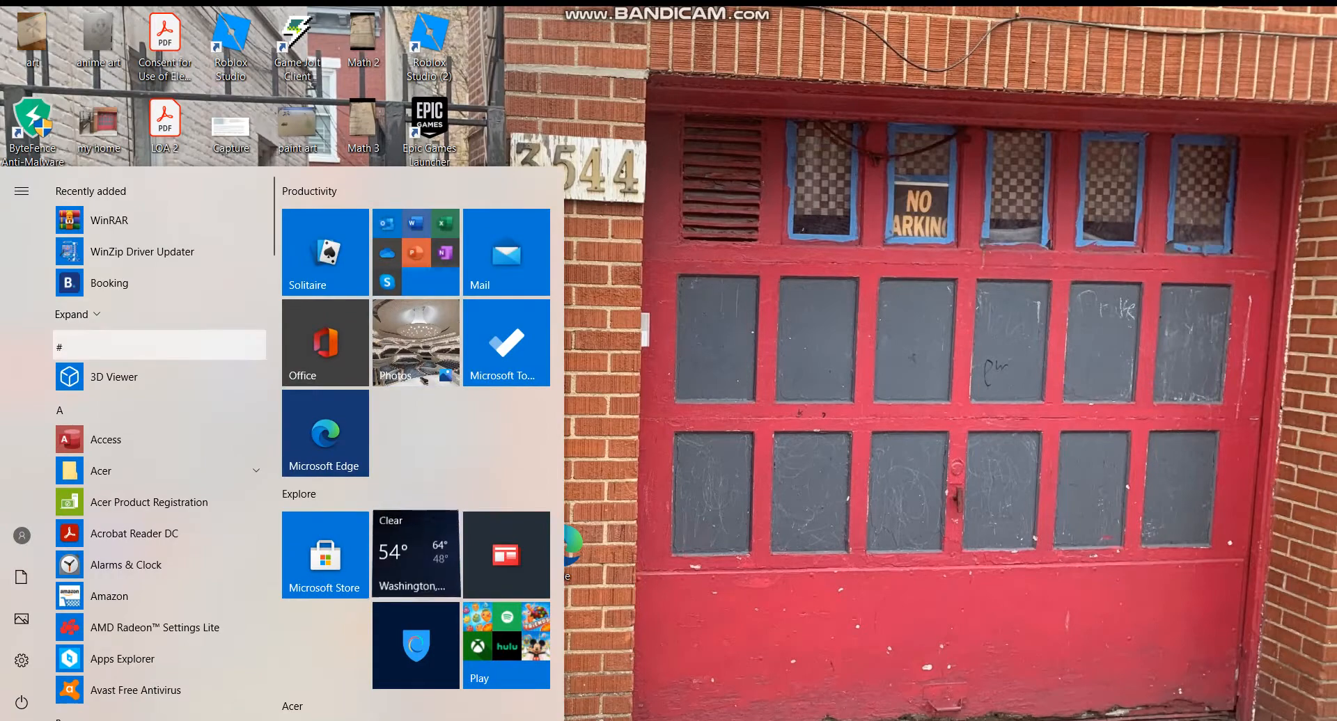
scroll(down, 3)
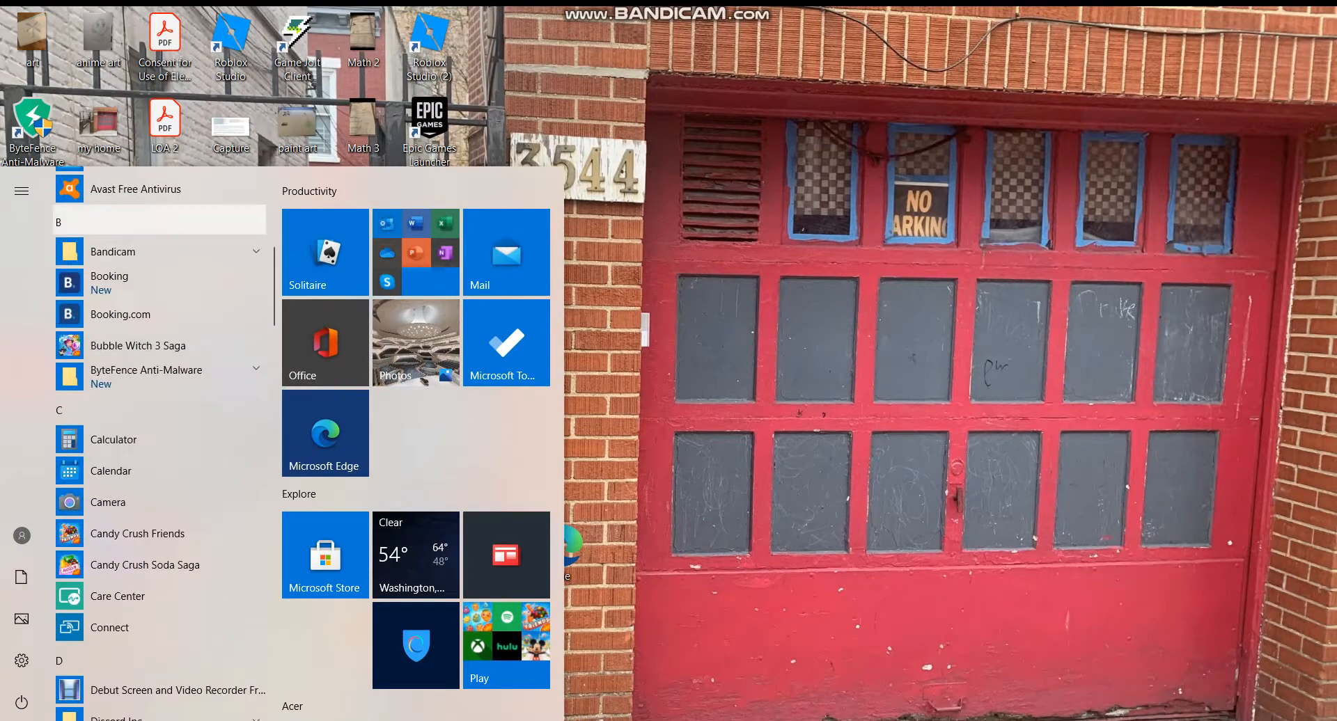
scroll(down, 3)
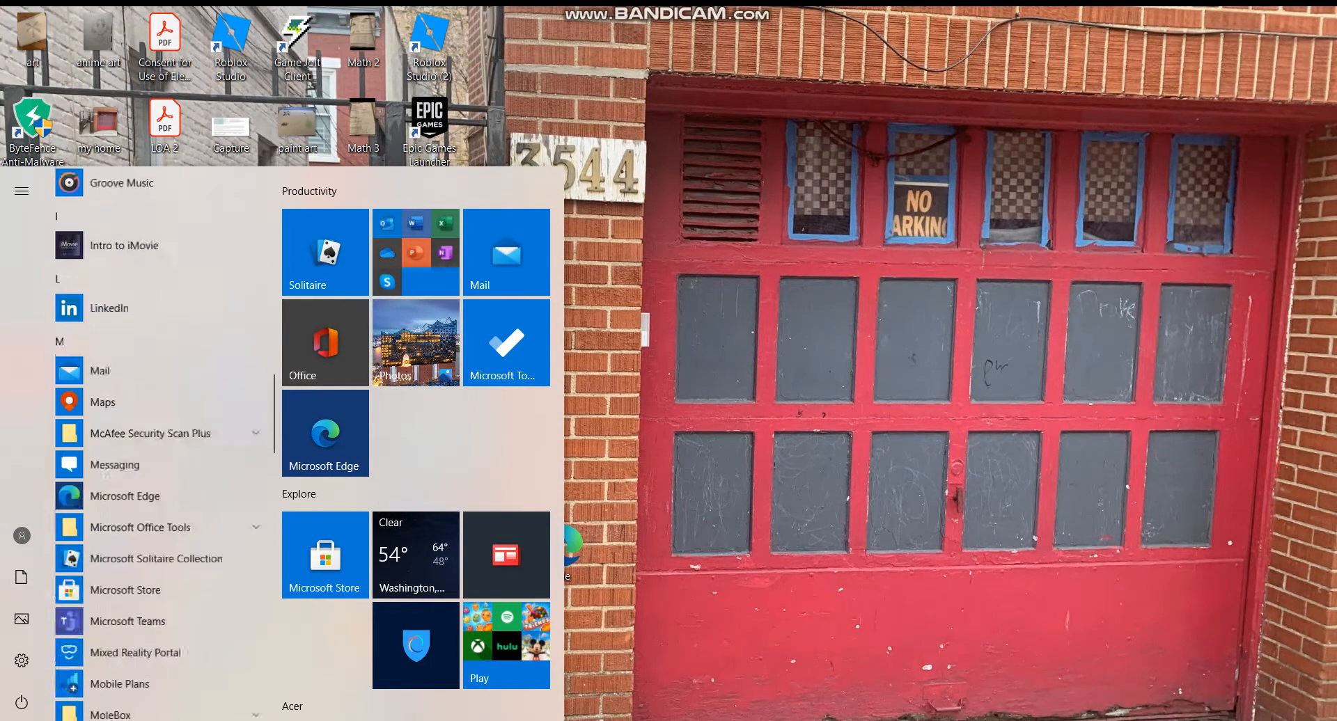
scroll(down, 3)
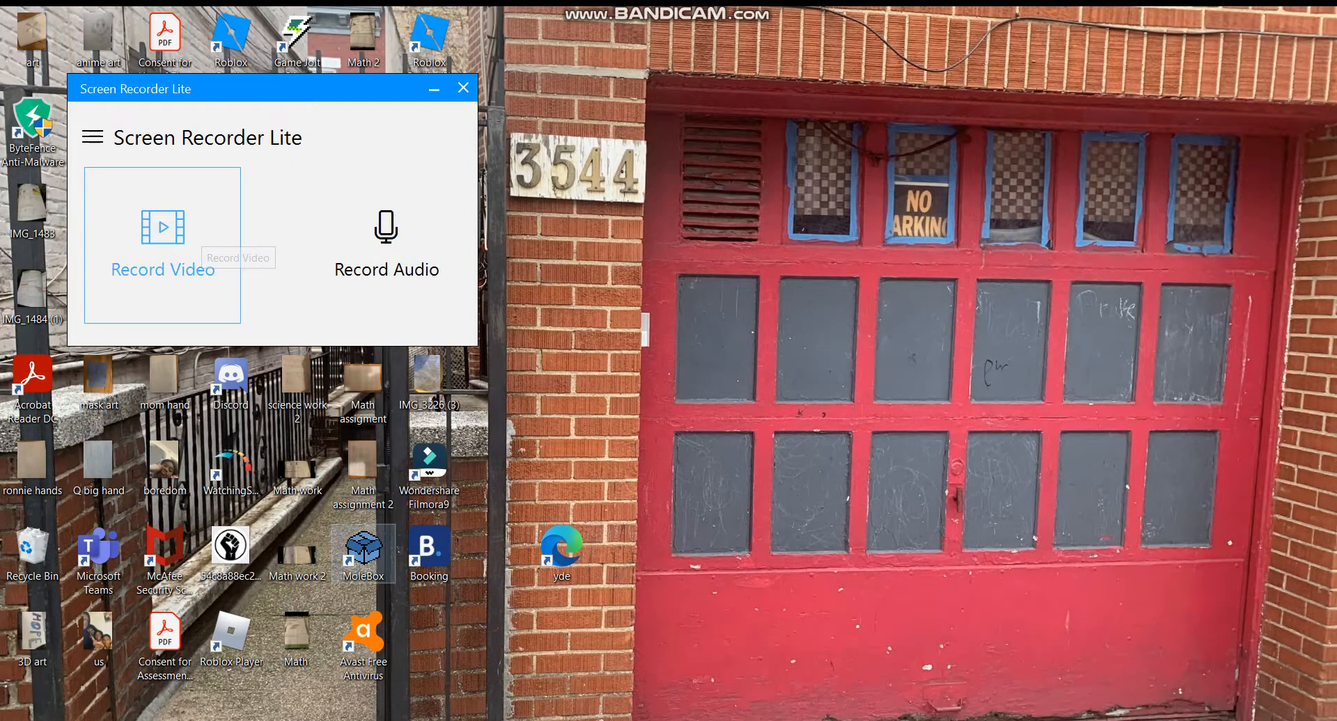
Step: Choose Record Video and switch on the webcam camera overlay from the toolbar
click(162, 227)
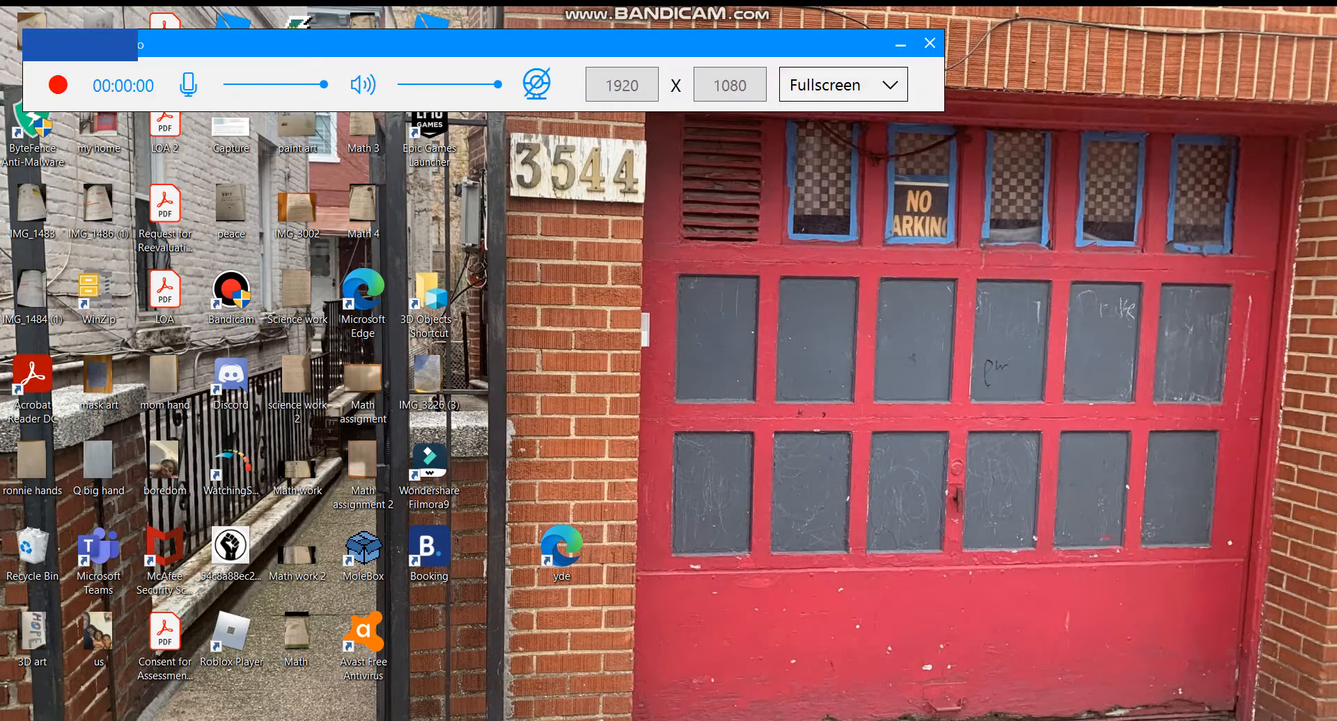
click(57, 85)
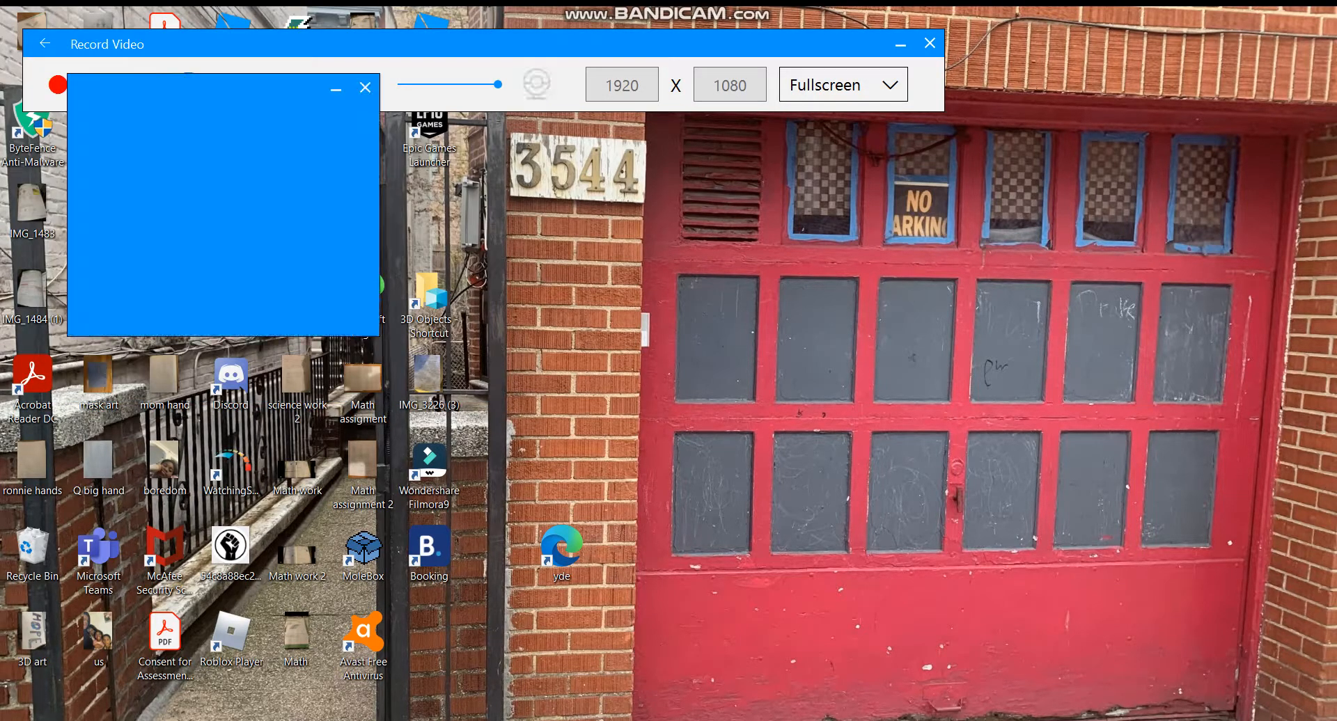
click(536, 83)
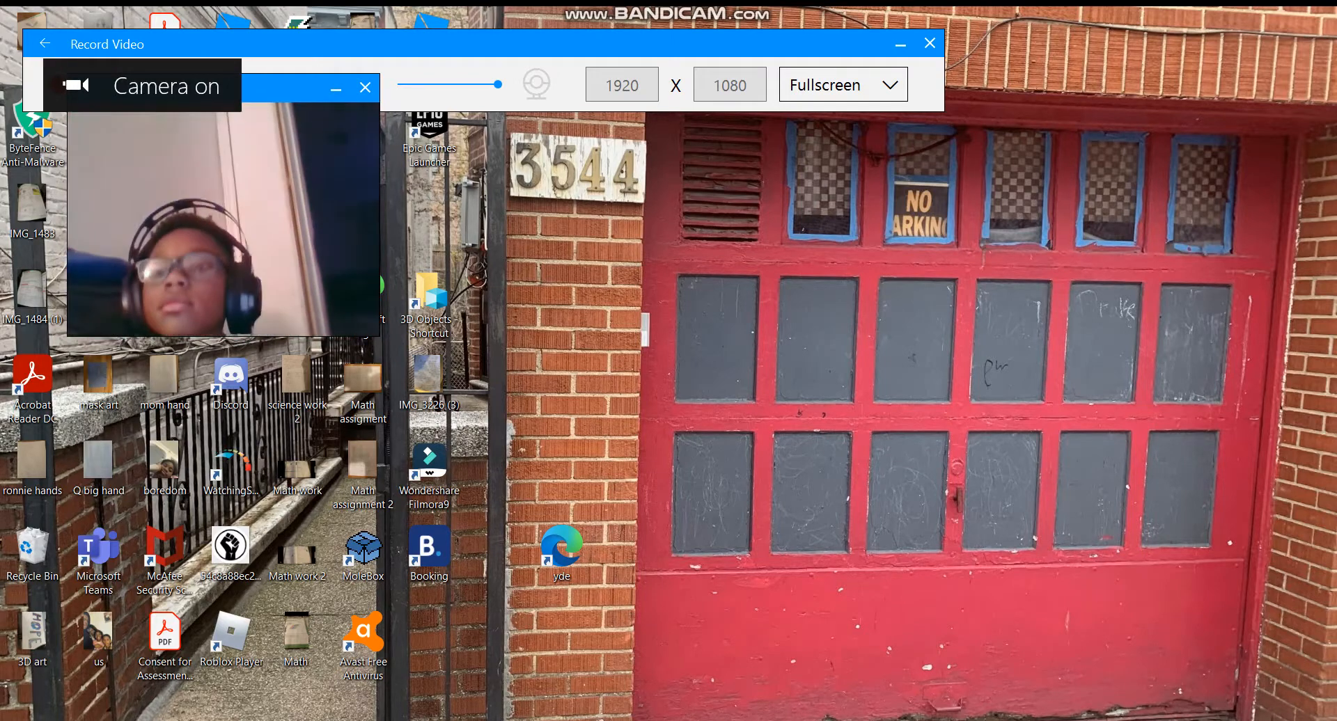